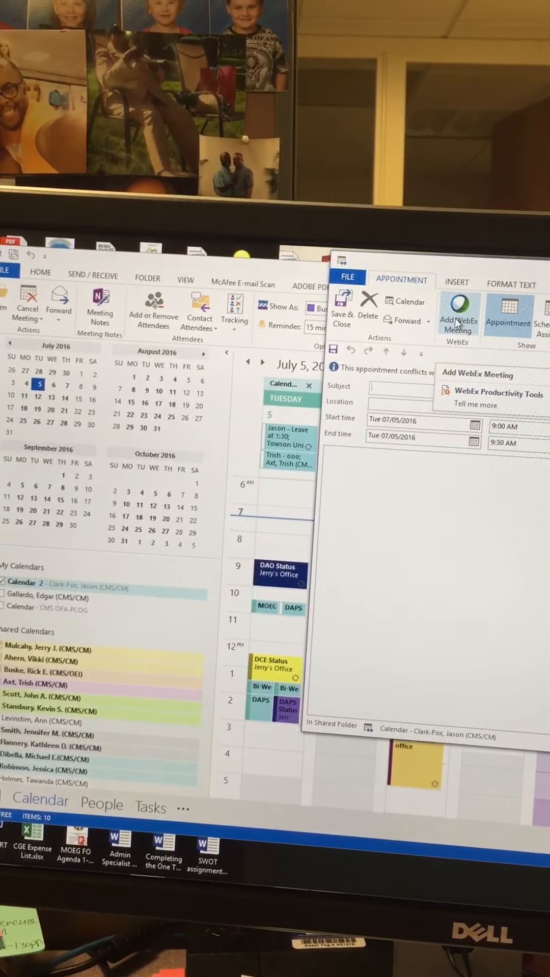
# Choose Add WebEx Meeting from the appointment's WebEx dropdown
pyautogui.click(462, 318)
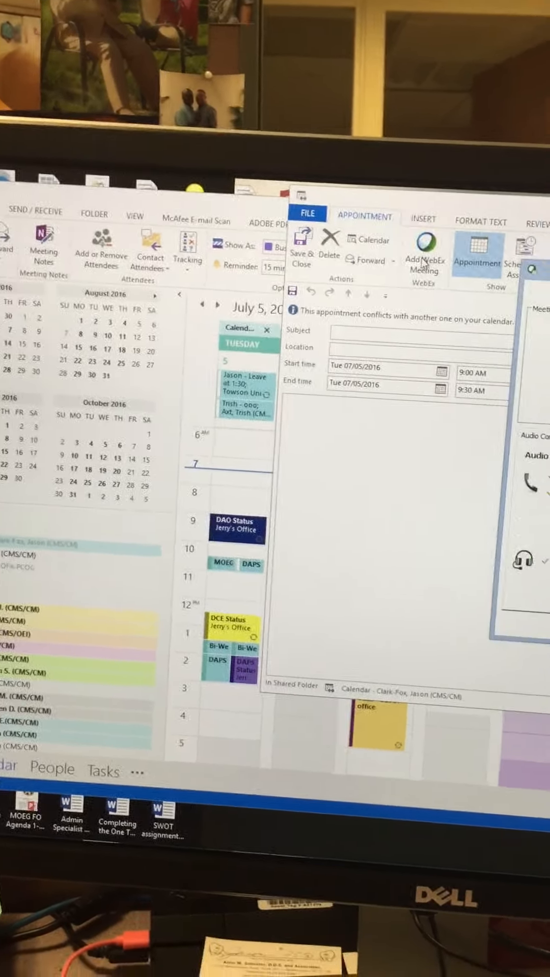
pyautogui.click(425, 256)
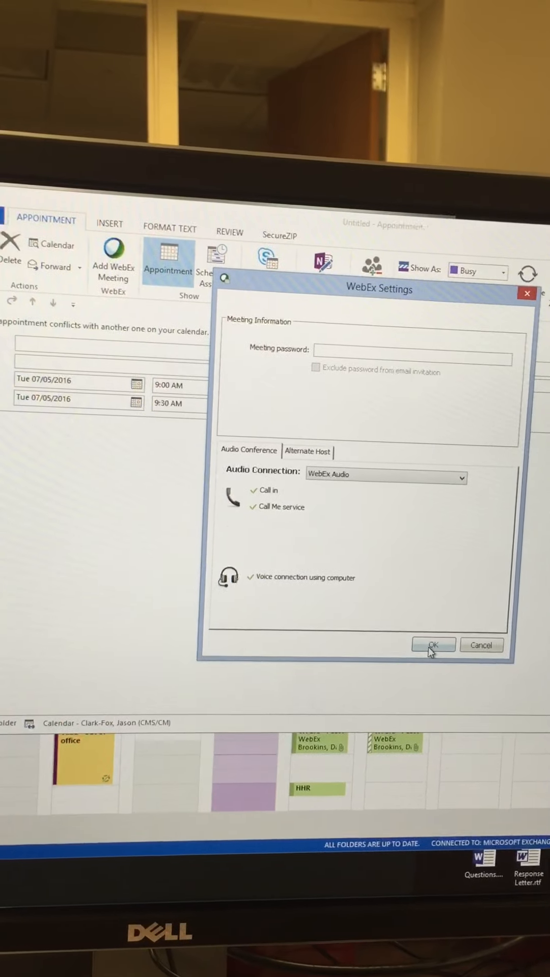
# Accept the default WebEx Audio settings to insert the WebEx placeholder text
pyautogui.click(434, 644)
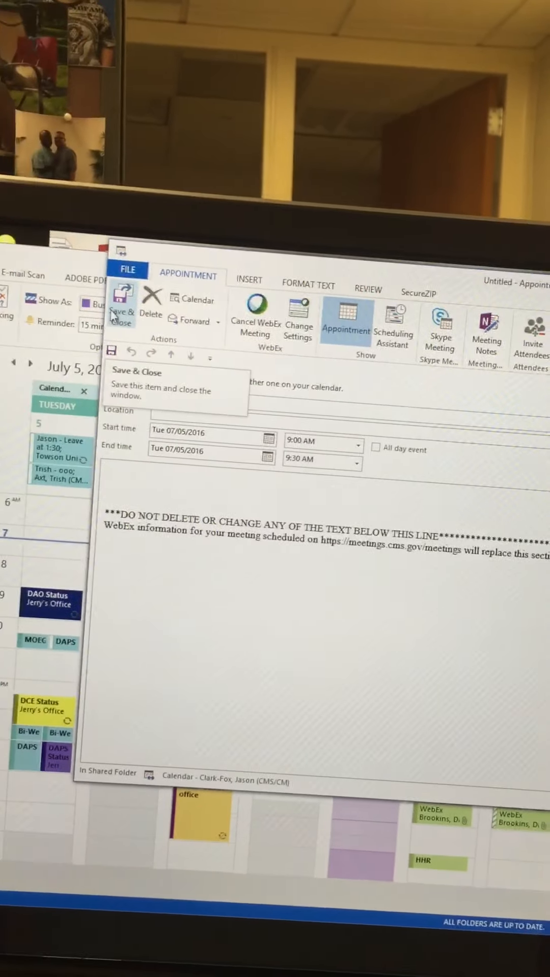
# Dismiss the missing-subject warning and enter the subject 'daps 2x2'
pyautogui.click(122, 318)
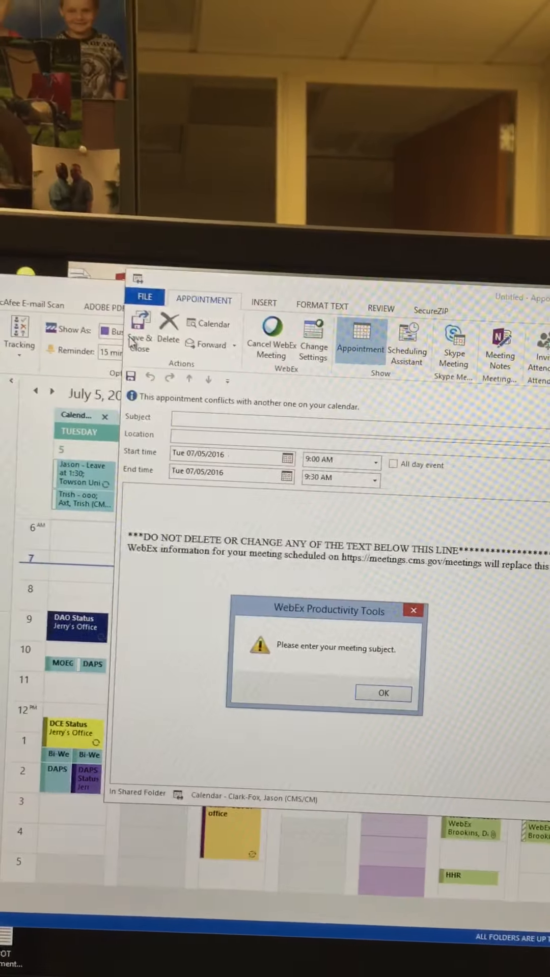
pyautogui.click(383, 693)
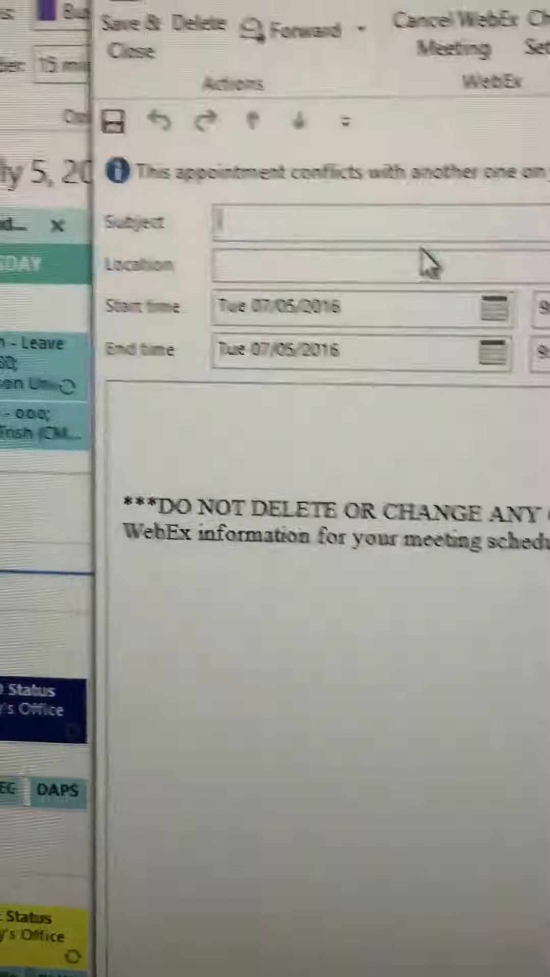
pyautogui.write('daps 2x')
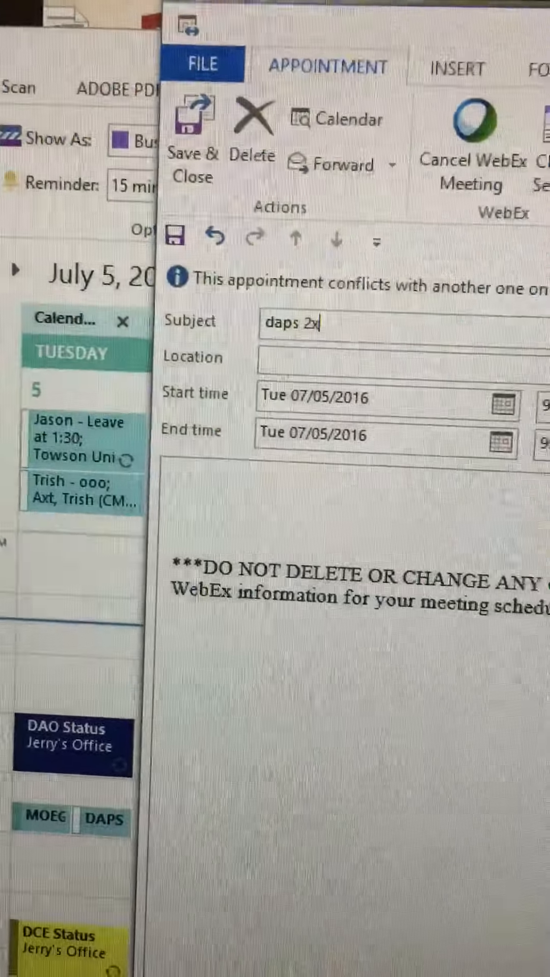
pyautogui.write('2')
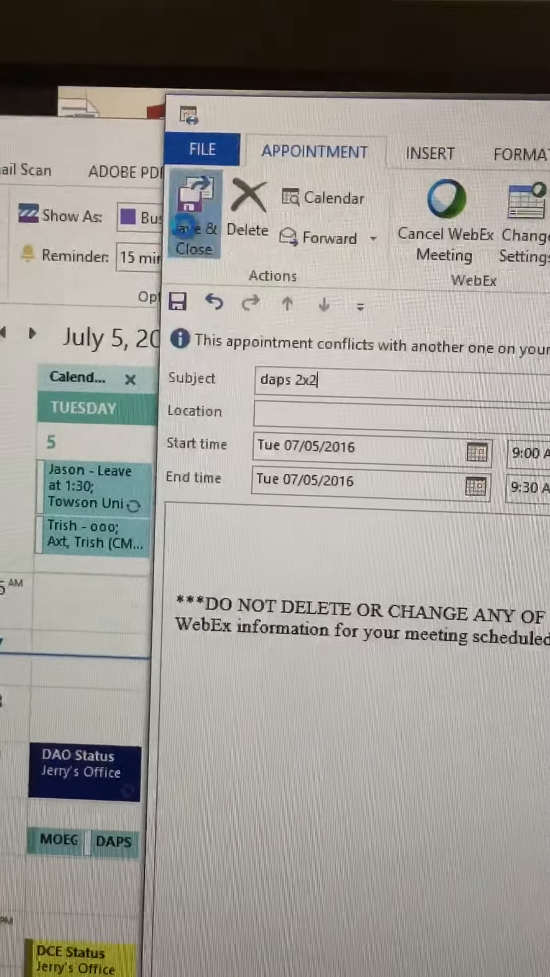
# Save & Close the 'daps 2x2' appointment twice to generate WebEx details and return to the calendar
pyautogui.click(194, 212)
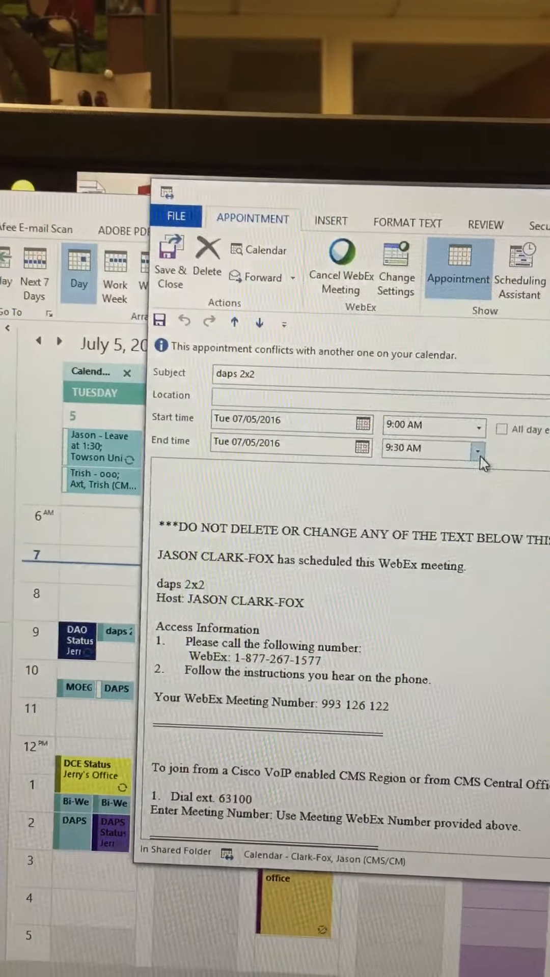
pyautogui.click(478, 451)
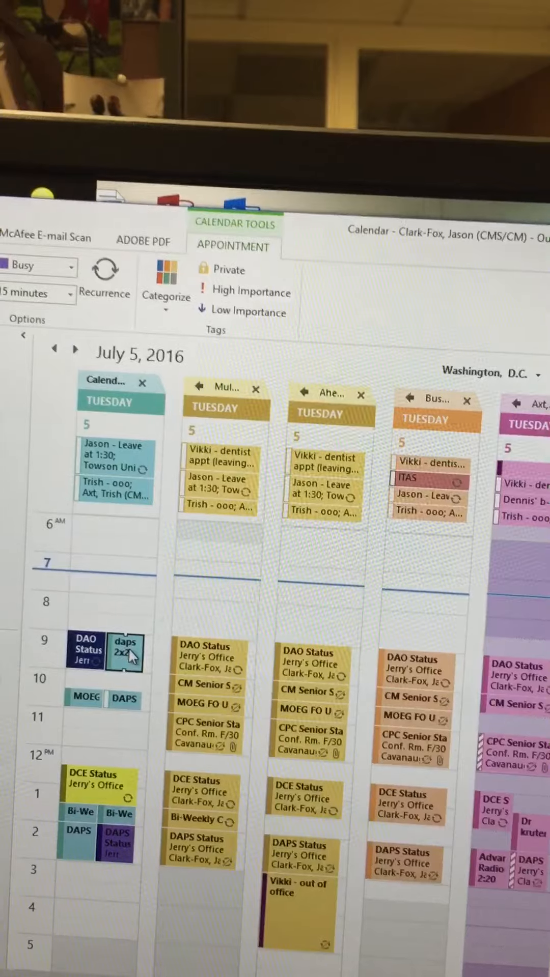
# Open only the July 5 occurrence of the recurring 'DAO Status' meeting
pyautogui.doubleClick(126, 649)
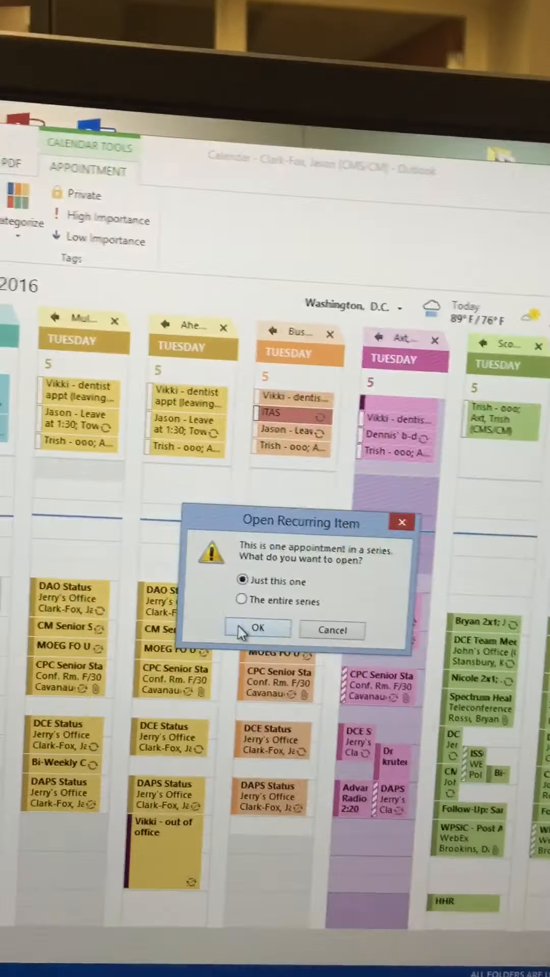
pyautogui.click(258, 628)
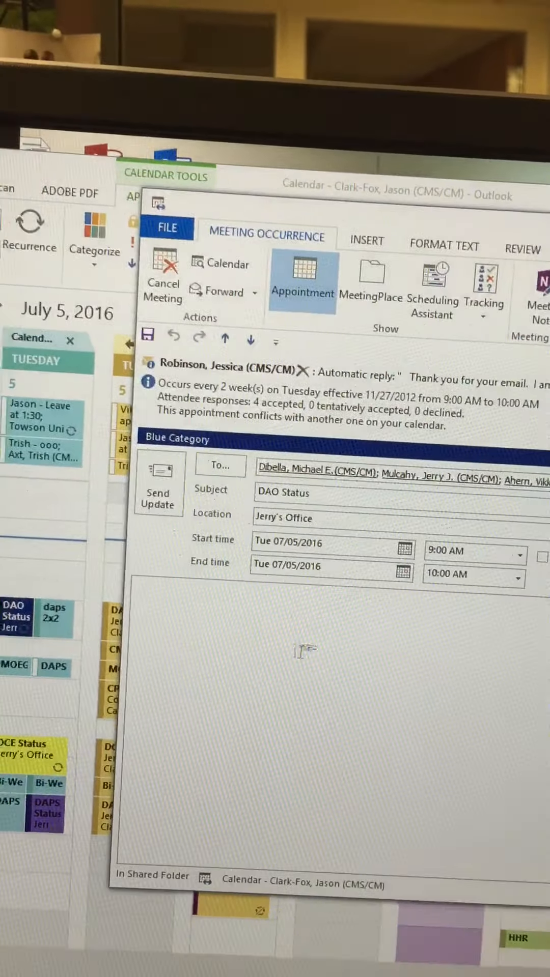
pyautogui.rightClick(303, 652)
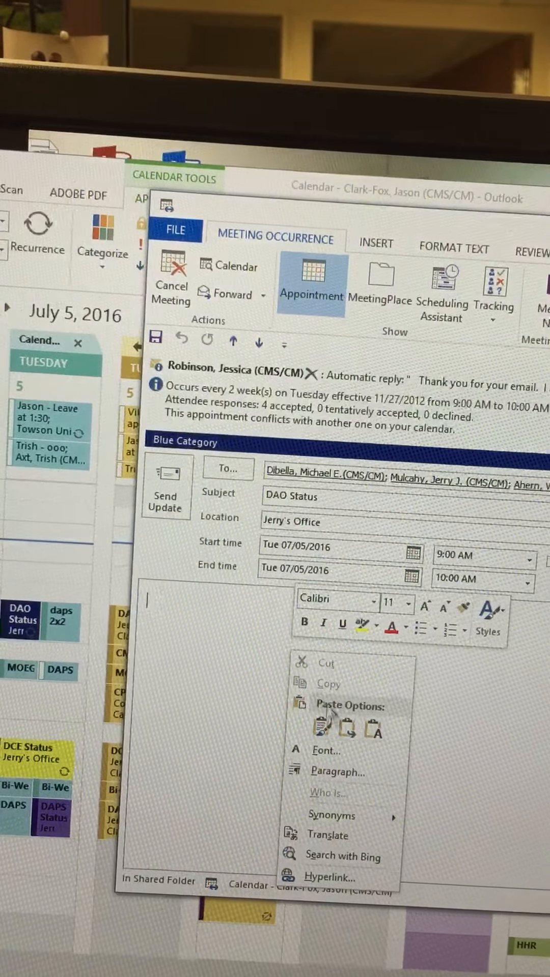
pyautogui.click(336, 735)
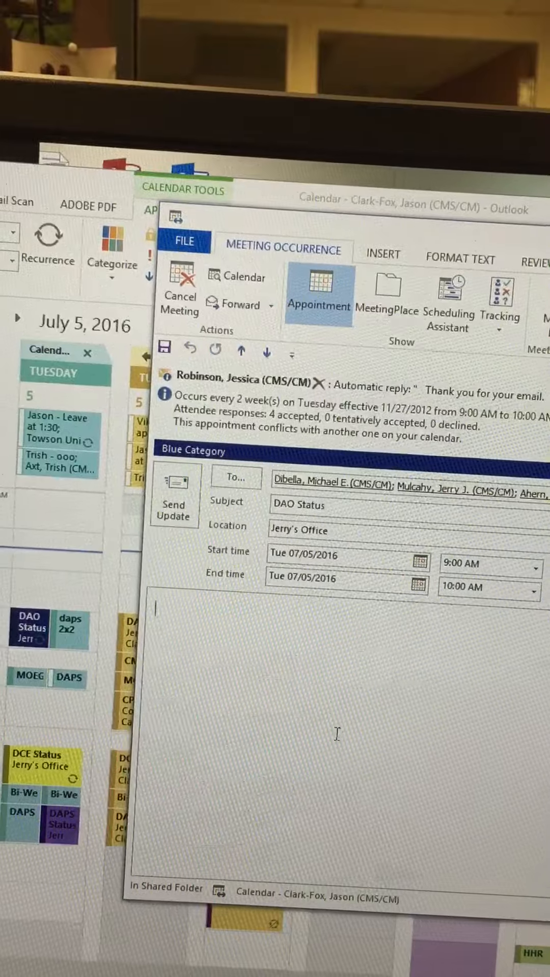